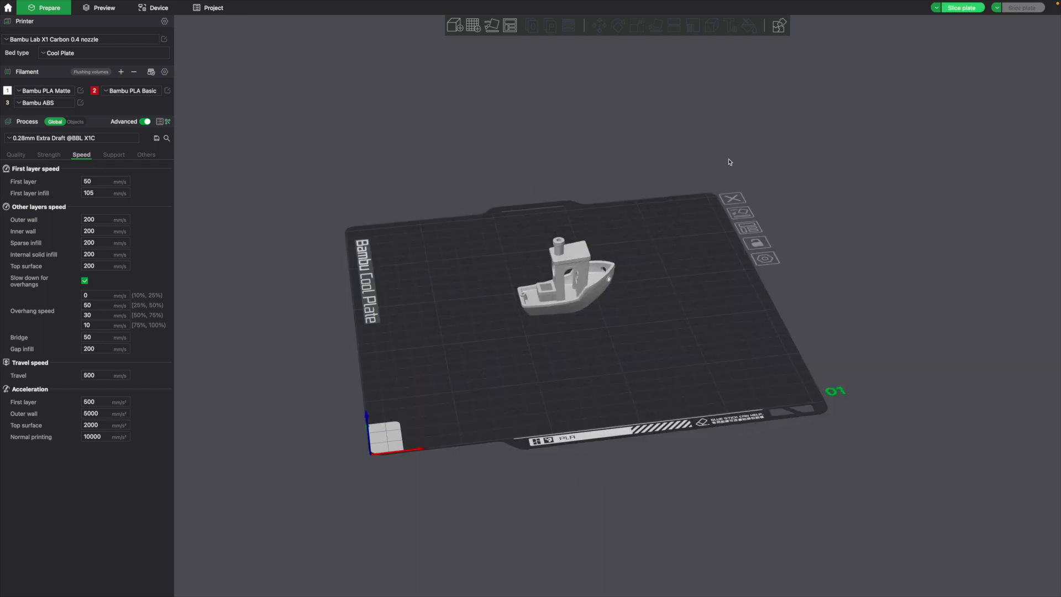
{"action": "mouse_move", "coordinate": [961, 29]}
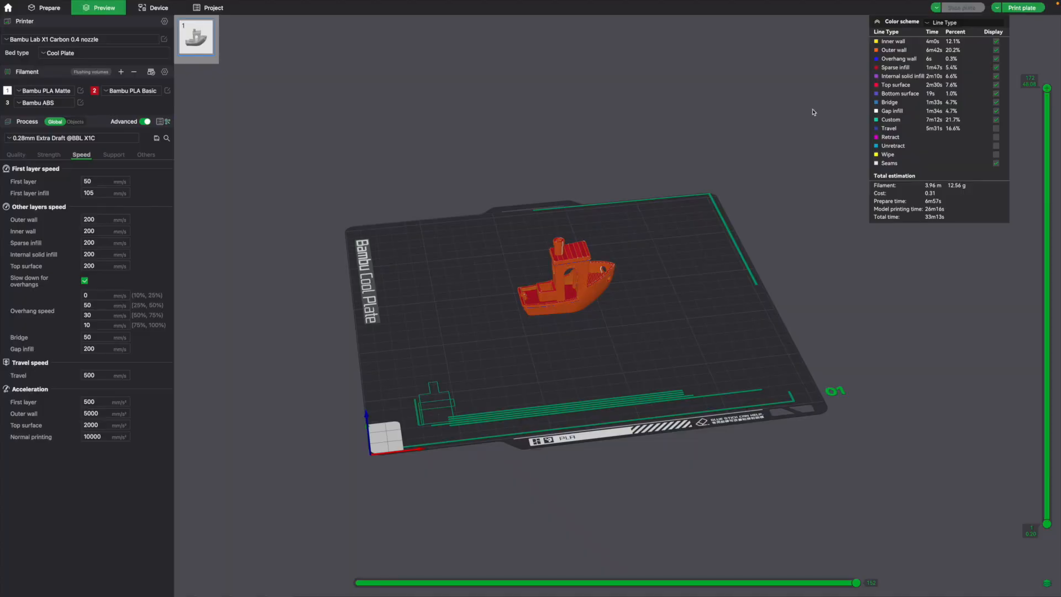
{"action": "mouse_move", "coordinate": [649, 259]}
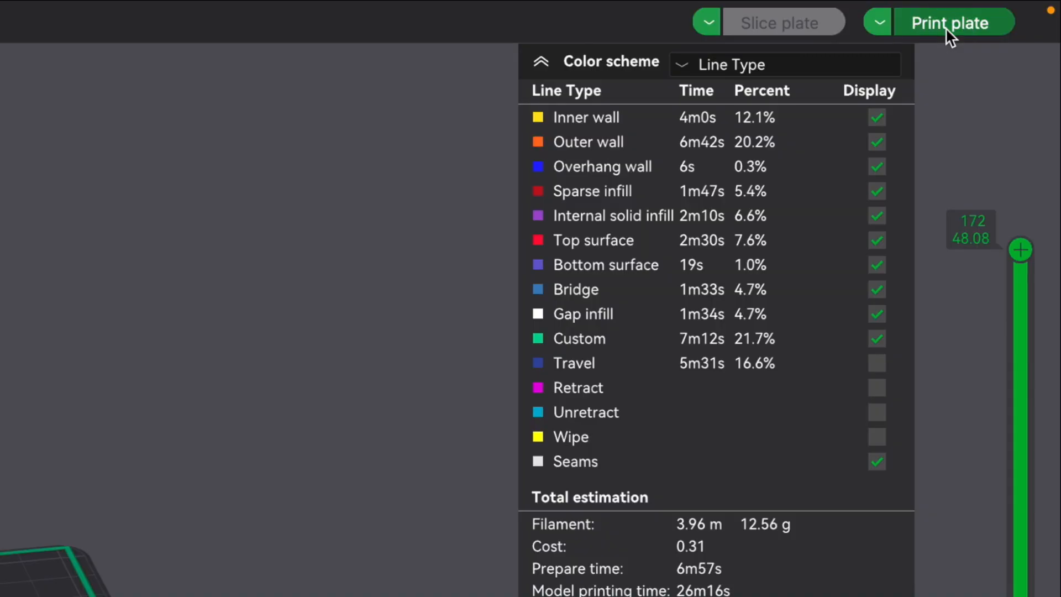
- Start the plate print job and remap the PLA filament from AMS slot A2 to A3
{"action": "left_click", "coordinate": [950, 22]}
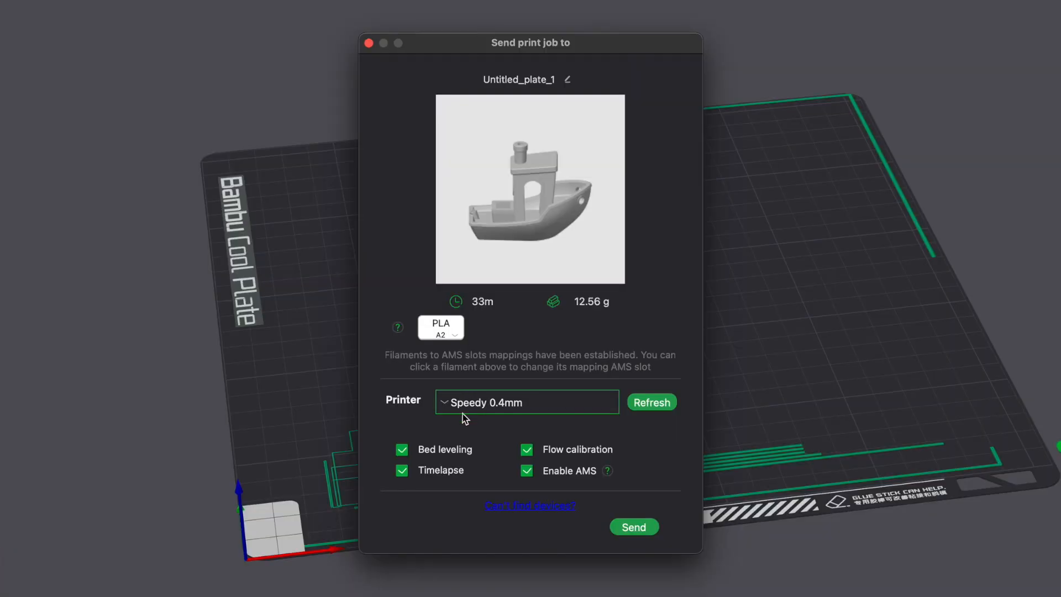
{"action": "left_click", "coordinate": [441, 327]}
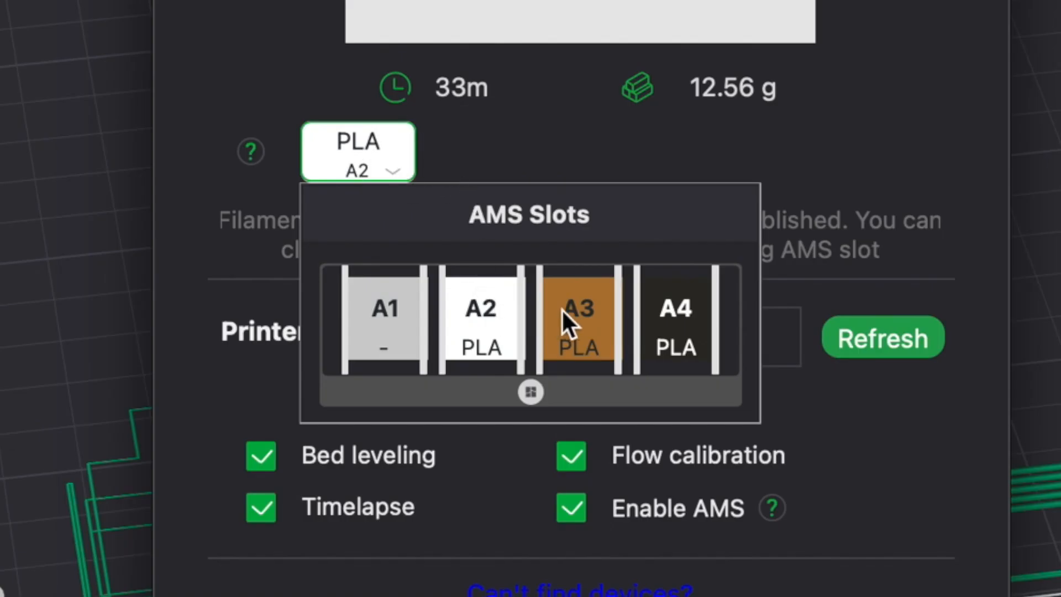
{"action": "left_click", "coordinate": [577, 321]}
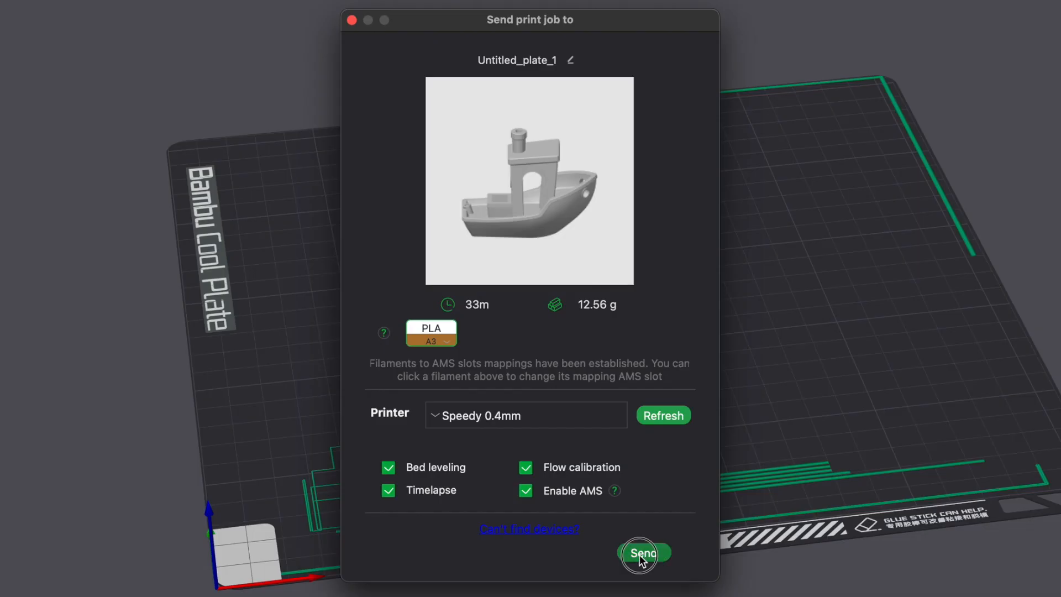